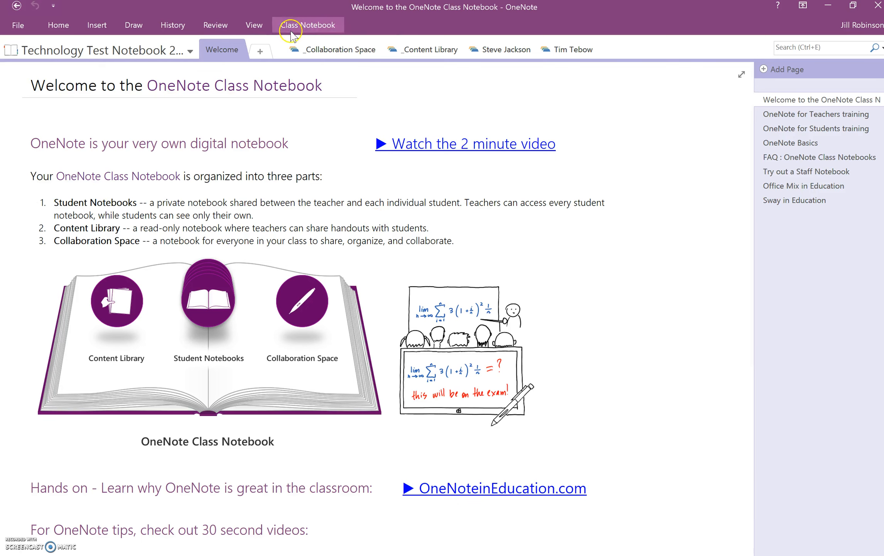
Open the Class Notebook ribbon tab to show its teaching tools.
{"action": "left_click", "coordinate": [308, 25]}
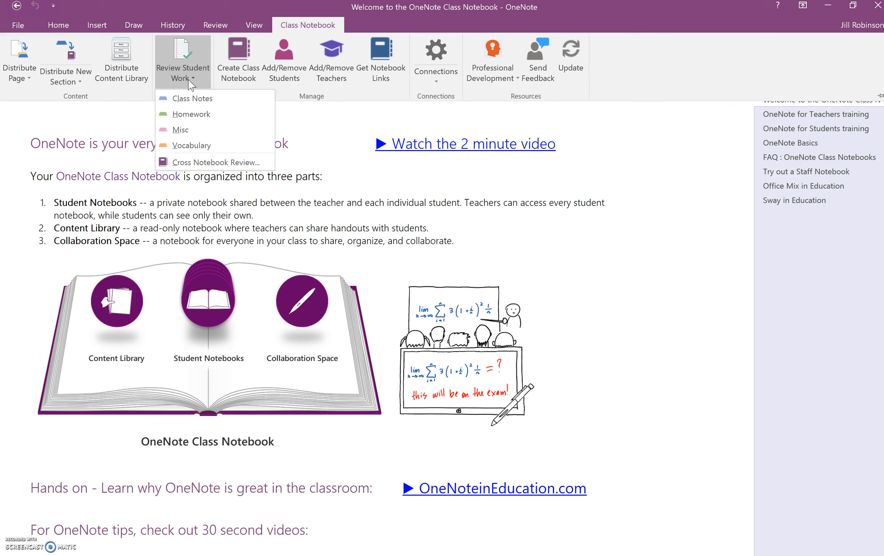
{"action": "mouse_move", "coordinate": [191, 113]}
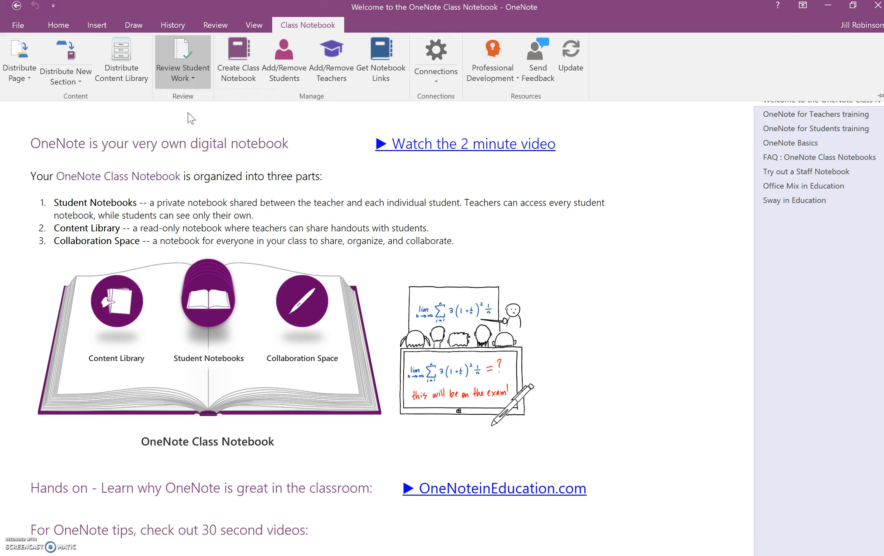
Pick a section under Review Student Work to open the review pane.
{"action": "left_click", "coordinate": [183, 63]}
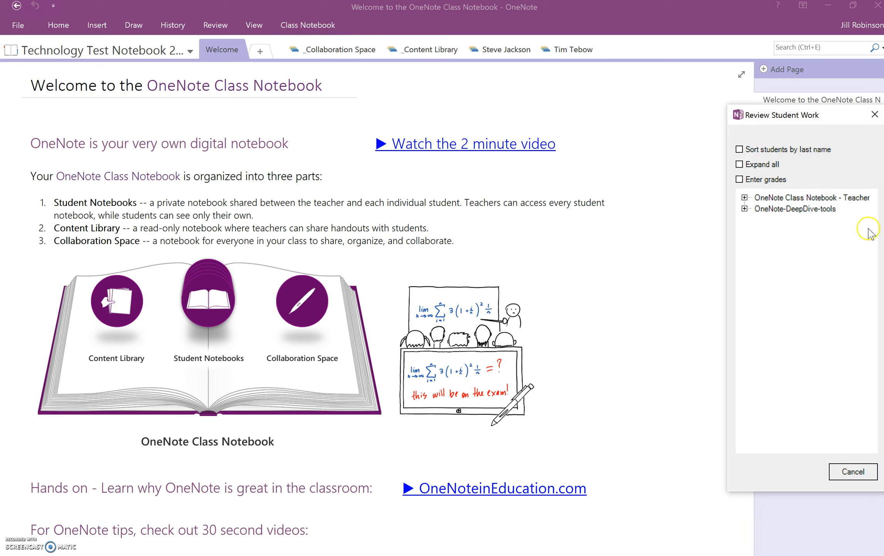
{"action": "mouse_move", "coordinate": [844, 282]}
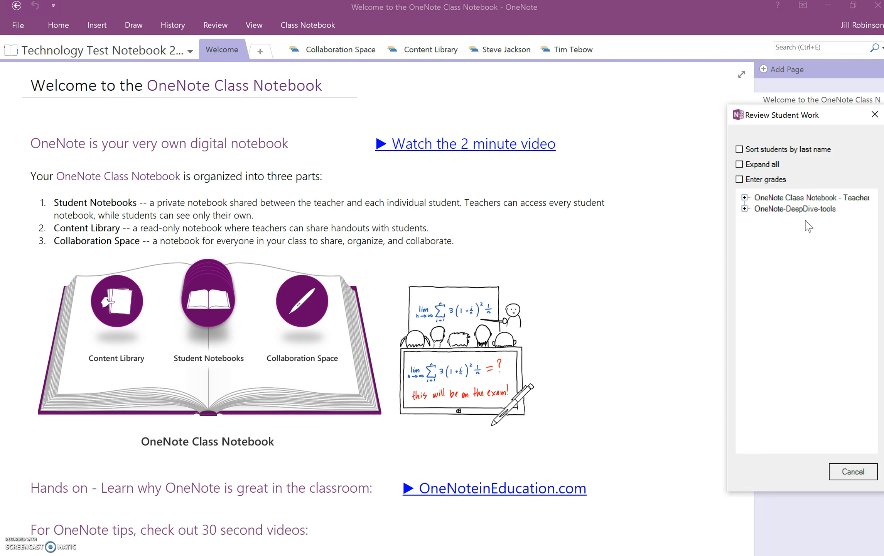
{"action": "mouse_move", "coordinate": [822, 220]}
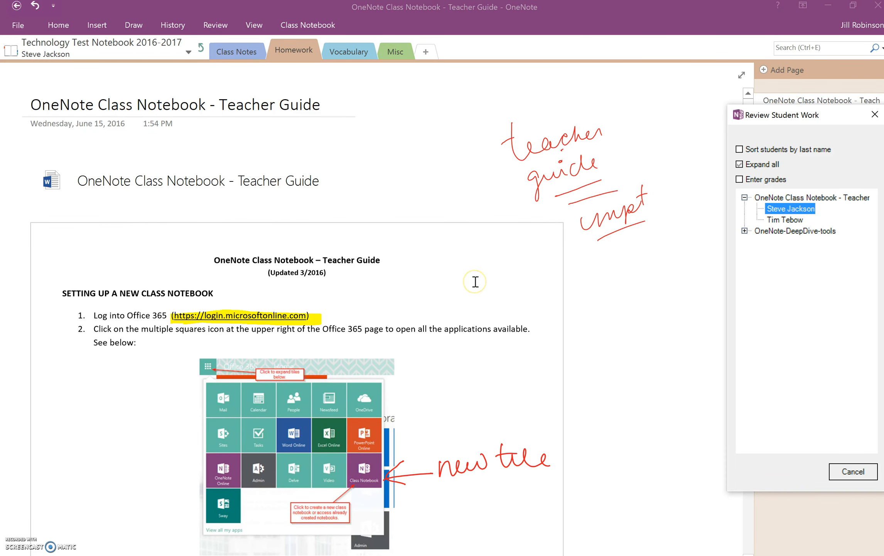
{"action": "mouse_move", "coordinate": [589, 274]}
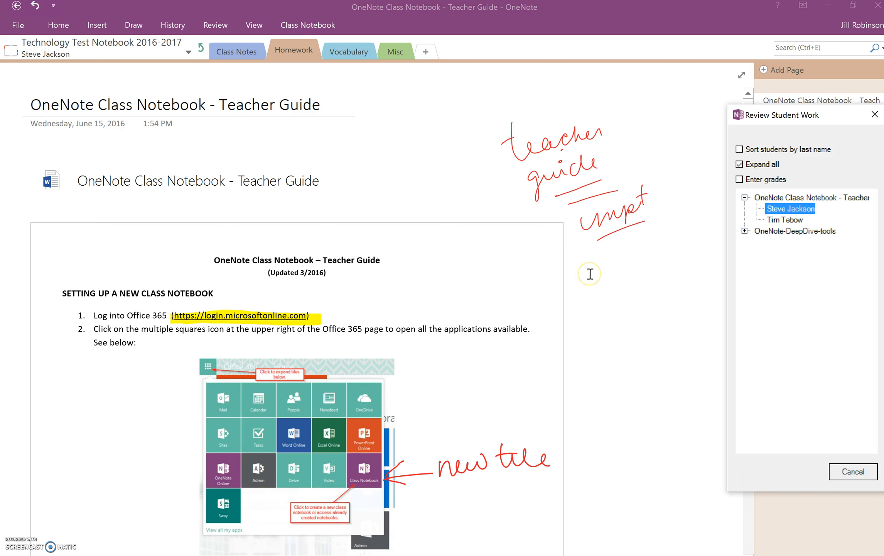
{"action": "mouse_move", "coordinate": [590, 274]}
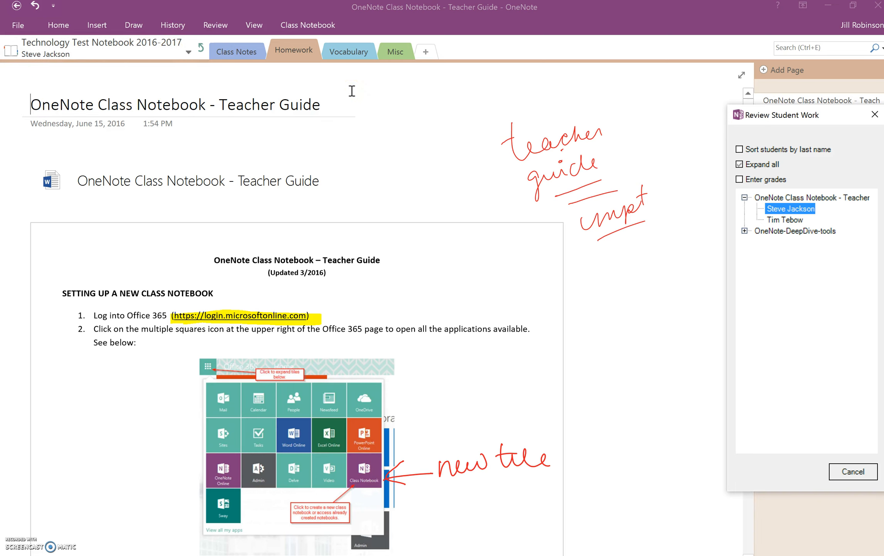
{"action": "mouse_move", "coordinate": [575, 124]}
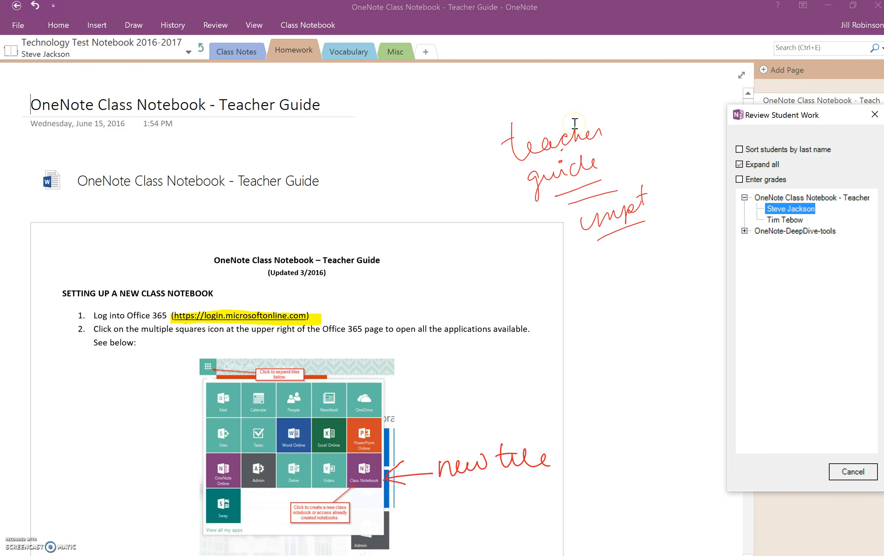
{"action": "mouse_move", "coordinate": [722, 155]}
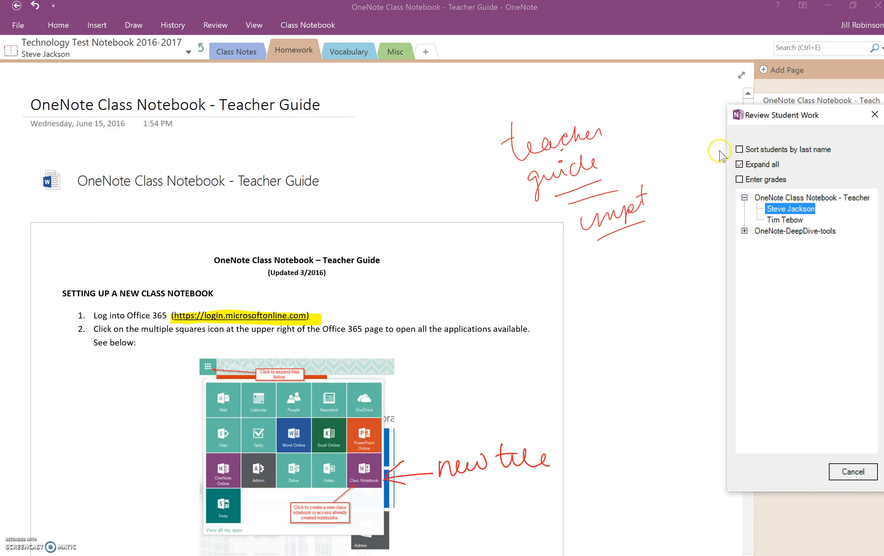
Select Tim Tebow in the Review Student Work pane to view his Homework page.
{"action": "left_click", "coordinate": [788, 220]}
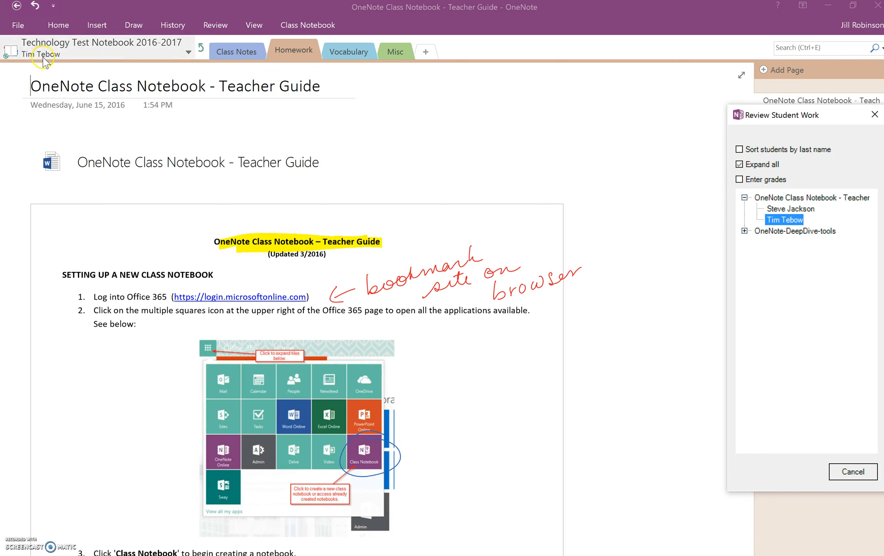
{"action": "mouse_move", "coordinate": [88, 64]}
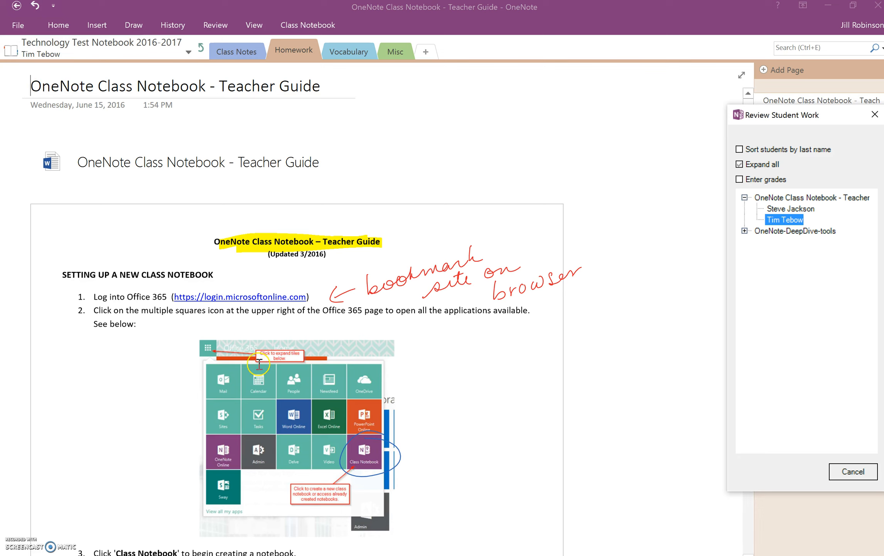
{"action": "mouse_move", "coordinate": [778, 251]}
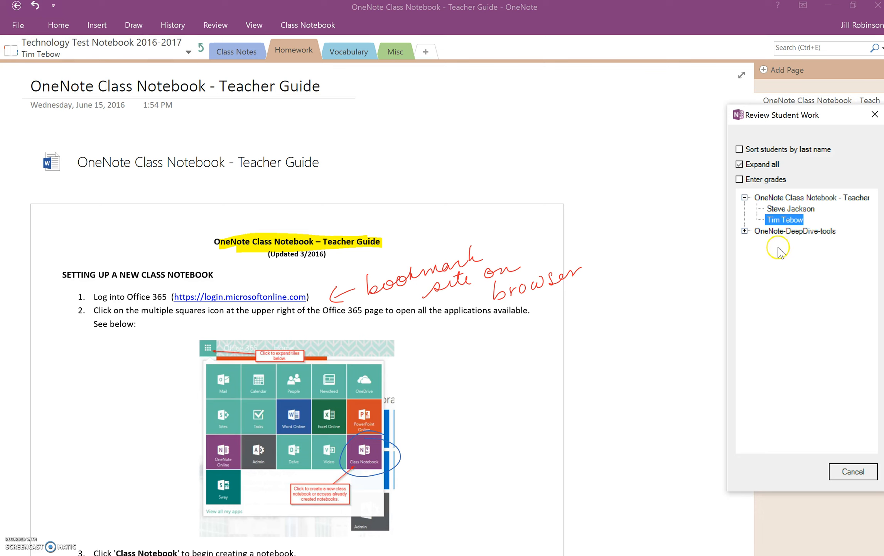